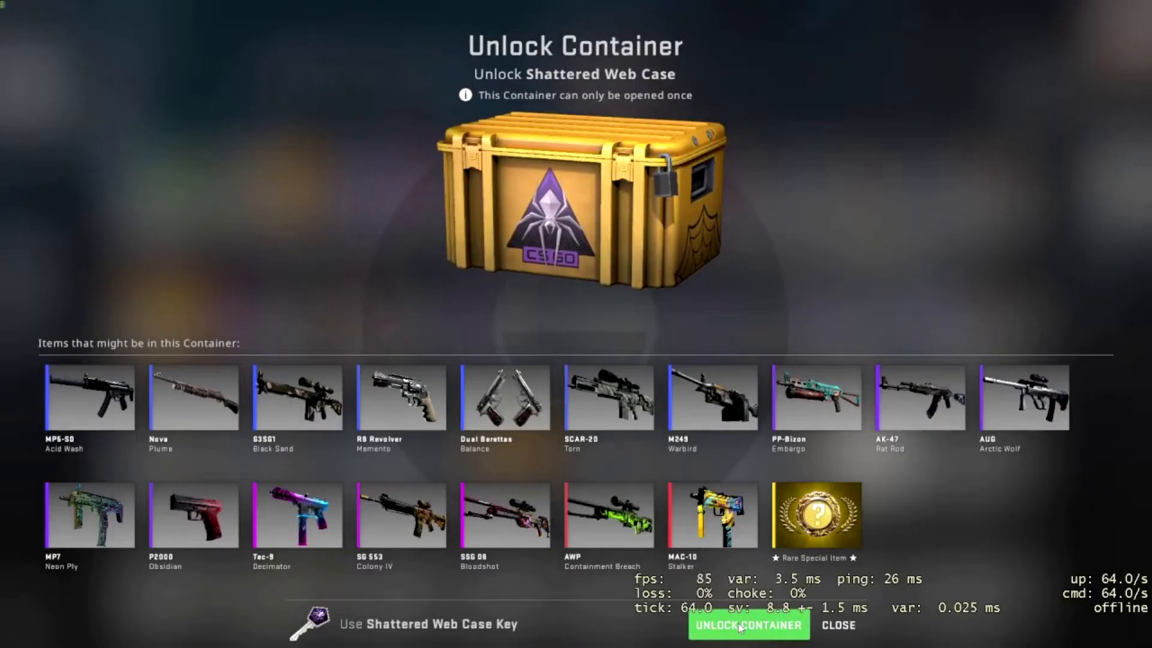
Shoot each teal sphere as it appears until the timer ends, scoring 46341 at 92% accuracy.
{"action": "left_click", "coordinate": [748, 626]}
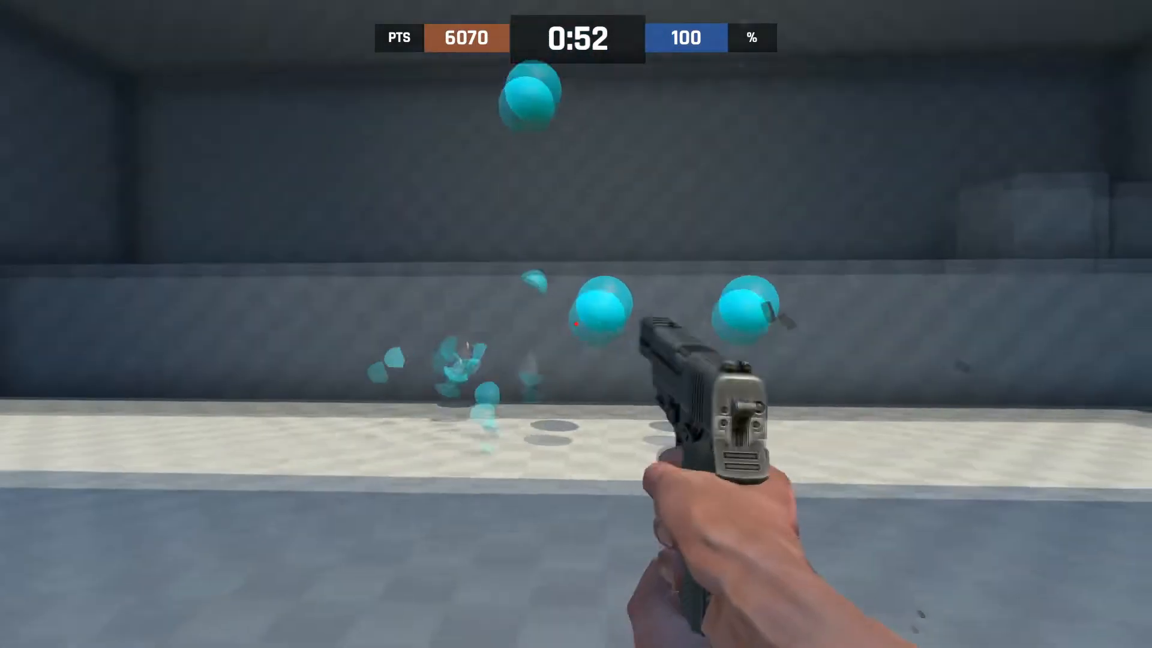
{"action": "left_click", "coordinate": [595, 308]}
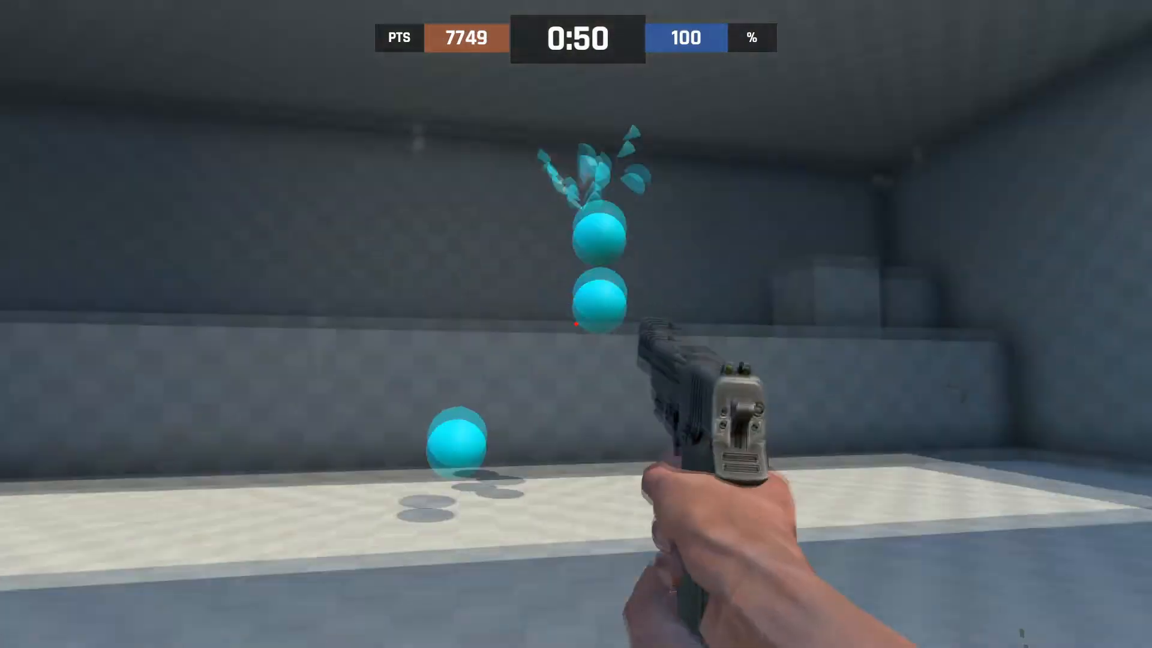
{"action": "left_click", "coordinate": [576, 324]}
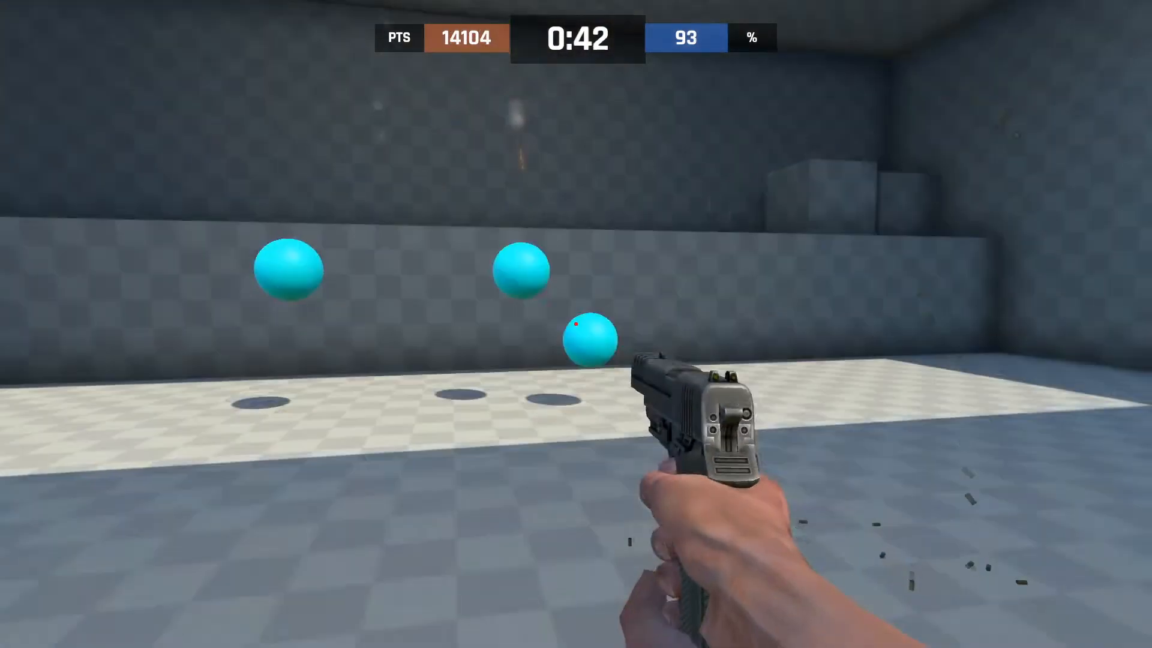
{"action": "left_click", "coordinate": [576, 324]}
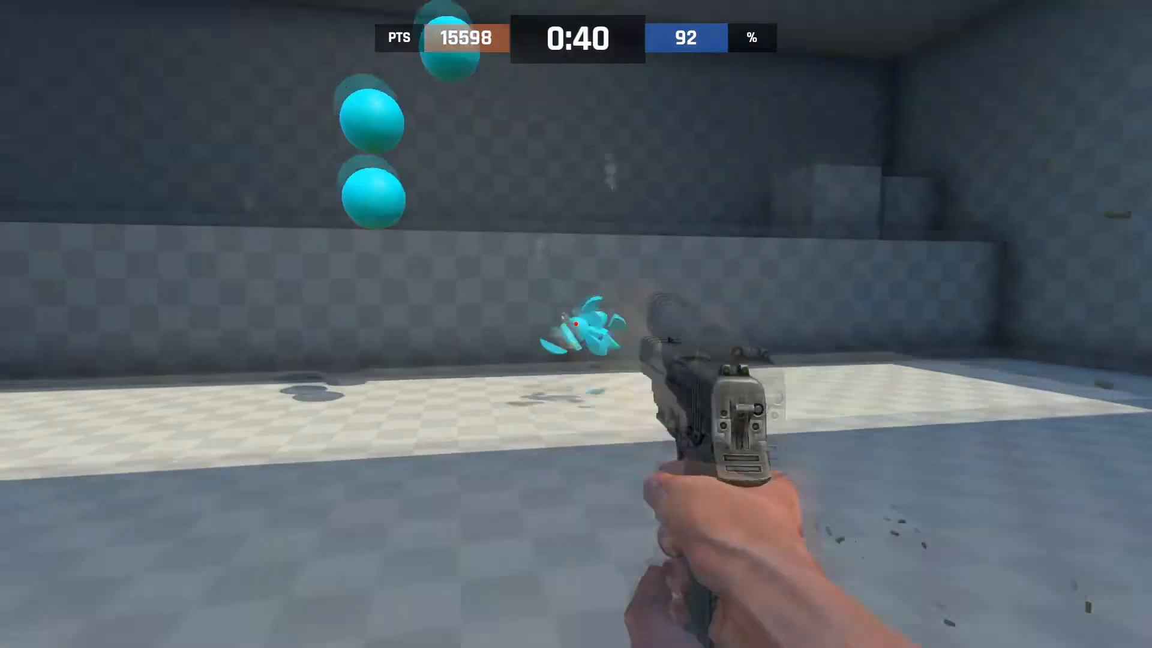
{"action": "left_click", "coordinate": [576, 324]}
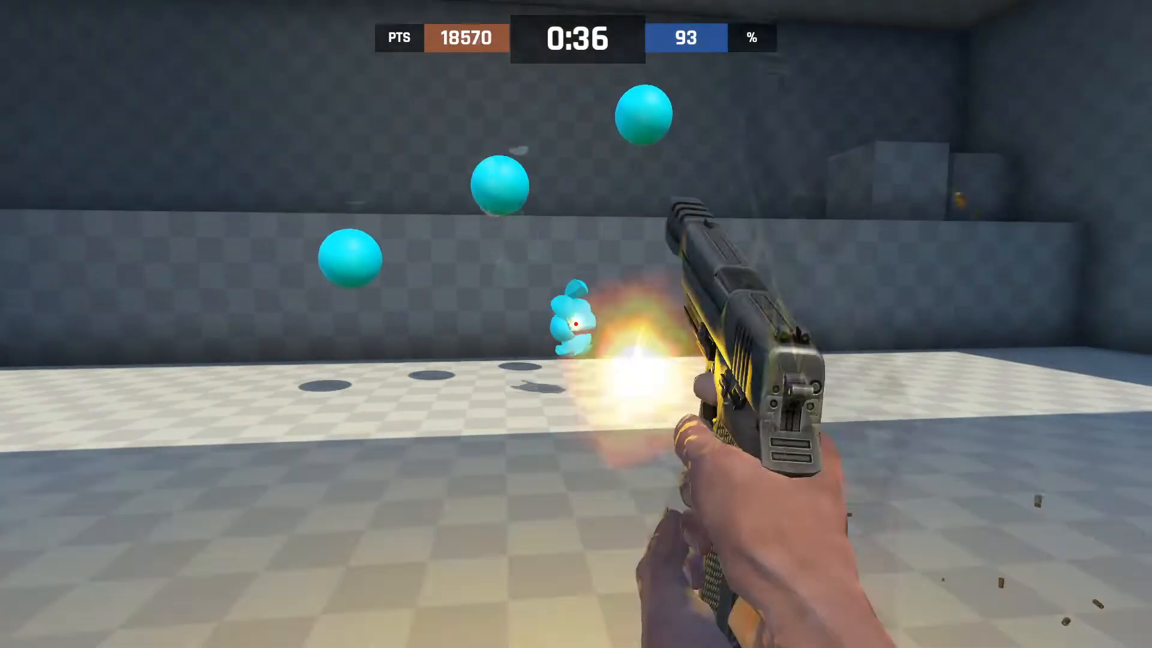
{"action": "left_click", "coordinate": [575, 323]}
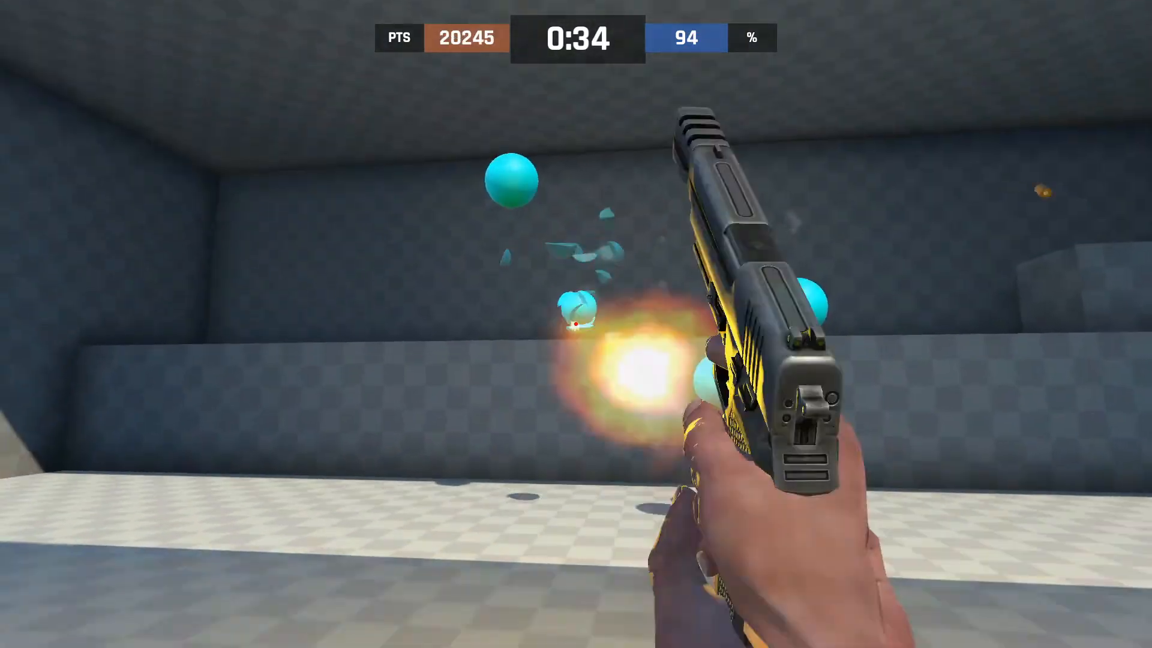
{"action": "left_click", "coordinate": [576, 322]}
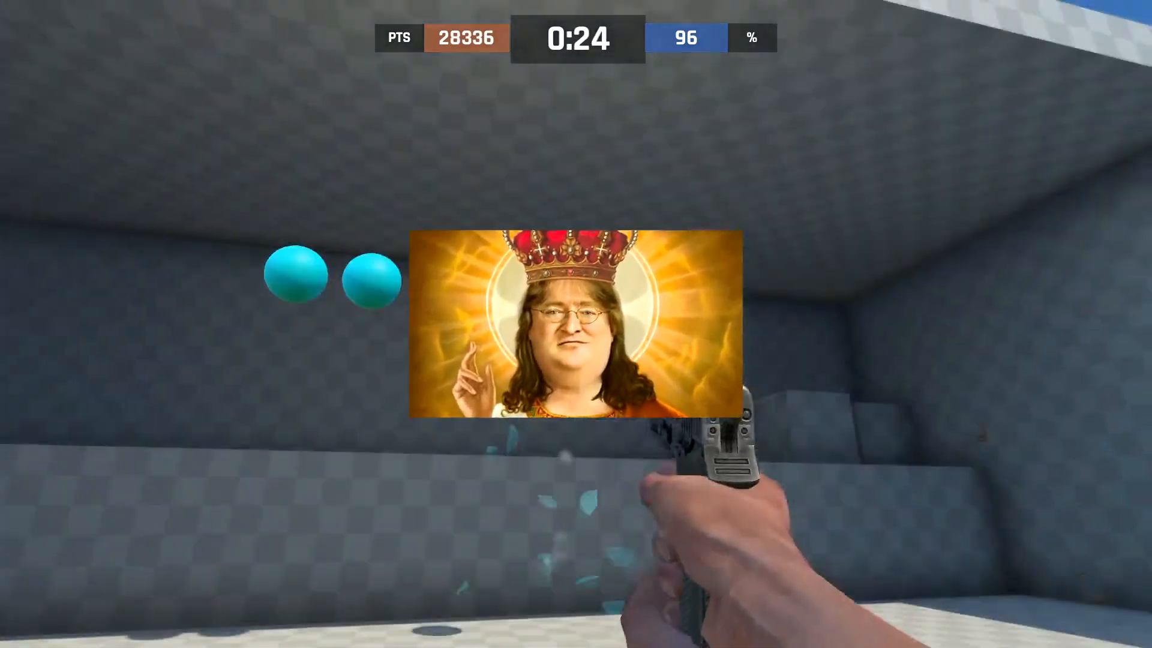
{"action": "left_click", "coordinate": [576, 324]}
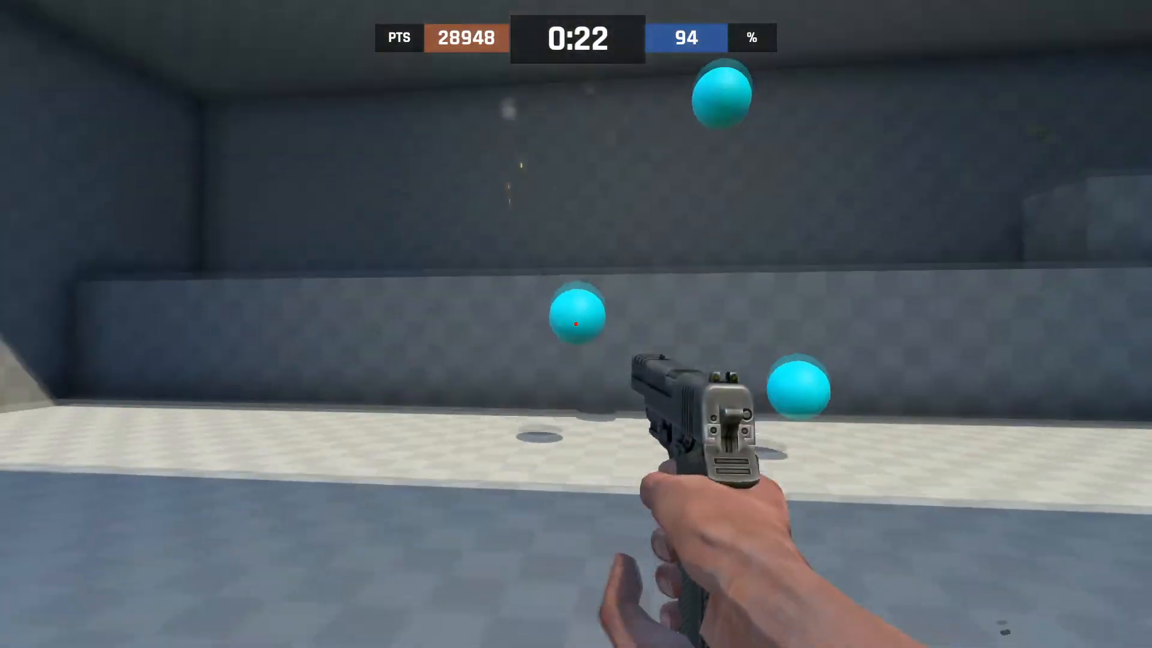
{"action": "left_click", "coordinate": [576, 325]}
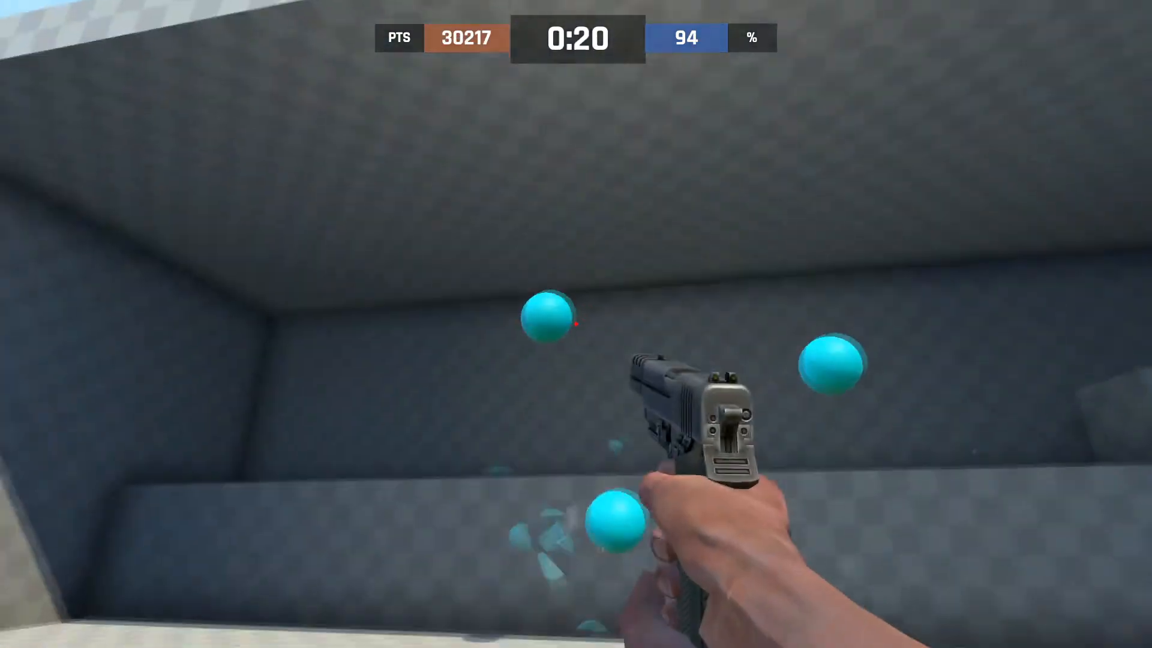
{"action": "left_click", "coordinate": [576, 324]}
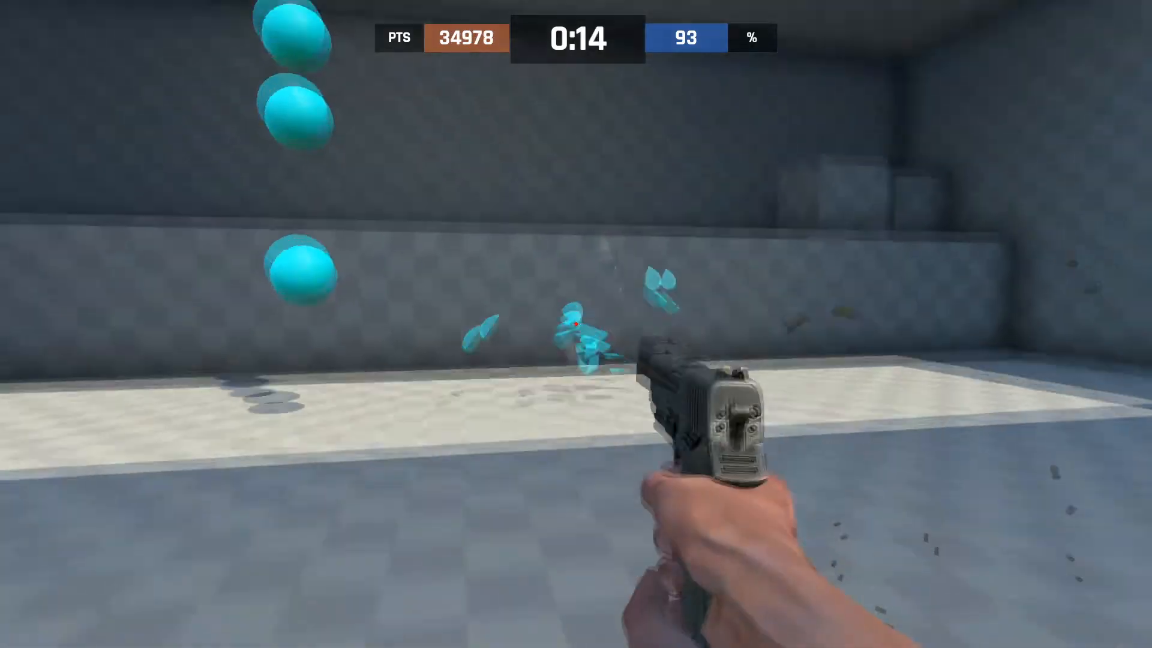
{"action": "left_click", "coordinate": [576, 324]}
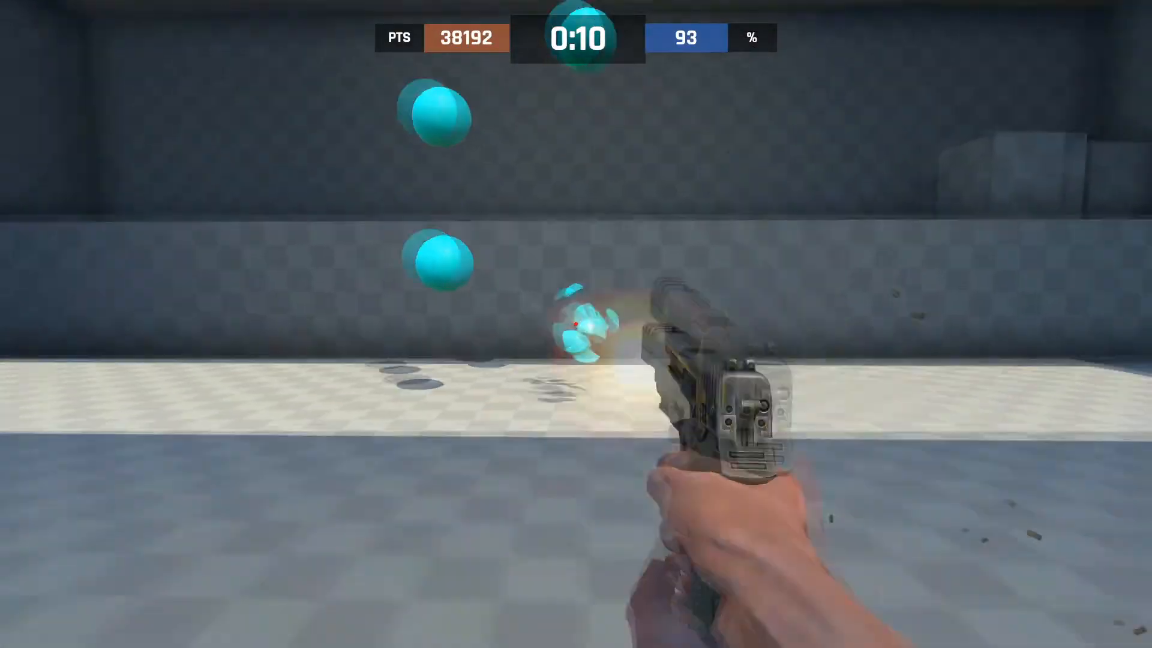
{"action": "left_click", "coordinate": [576, 325]}
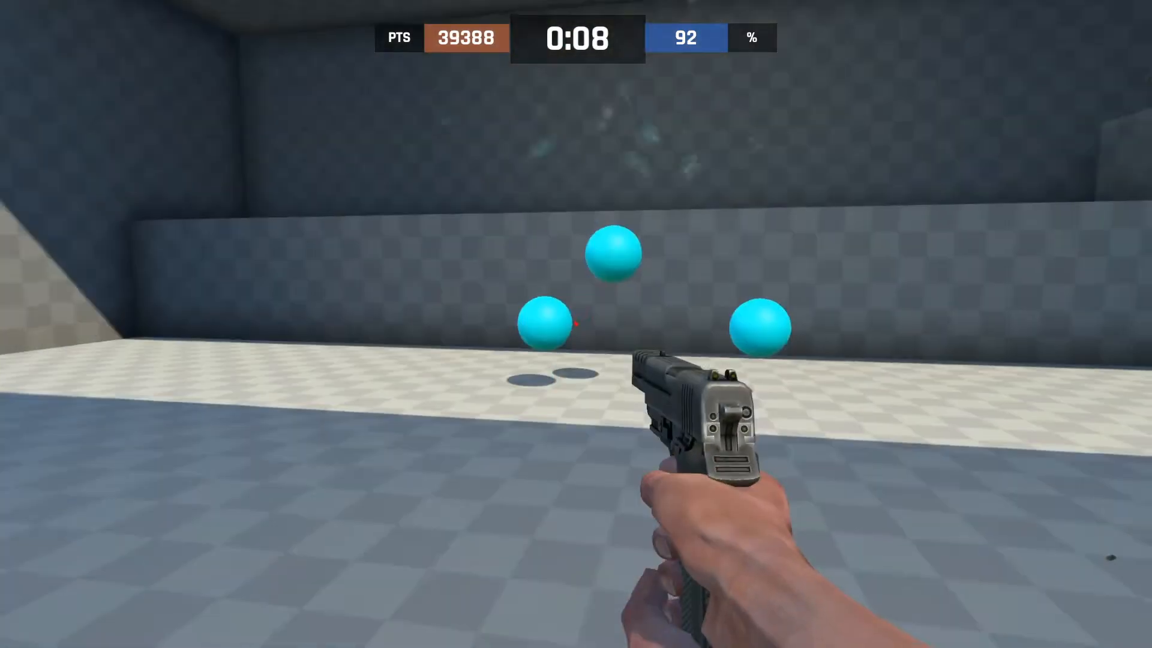
{"action": "left_click", "coordinate": [577, 324]}
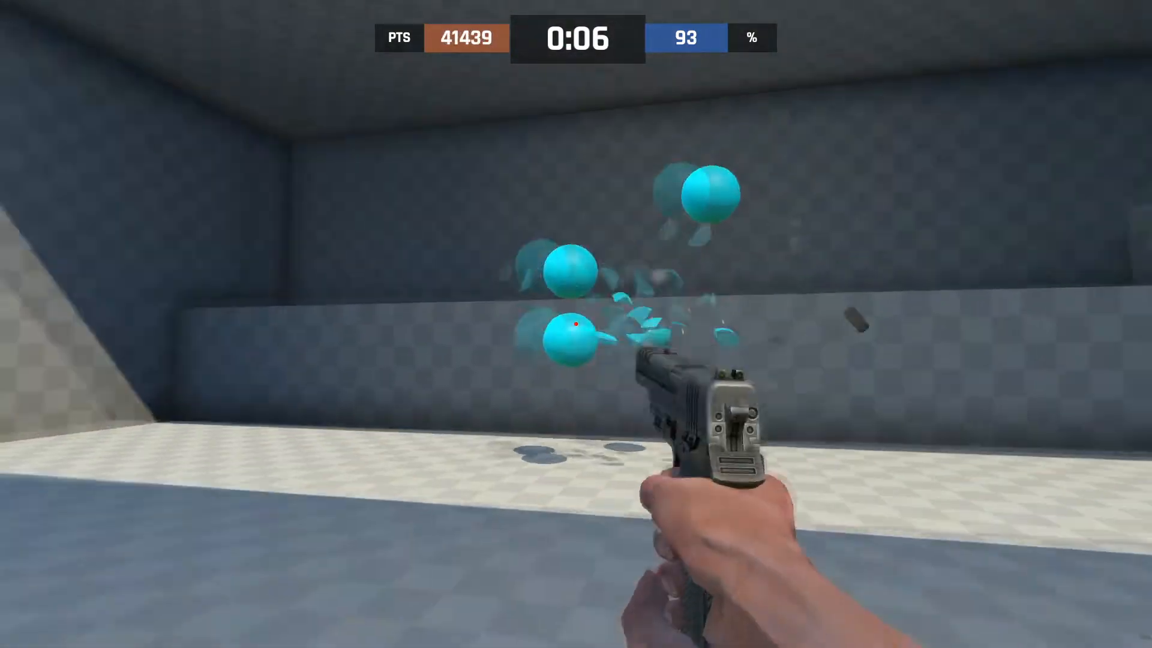
{"action": "left_click", "coordinate": [576, 324]}
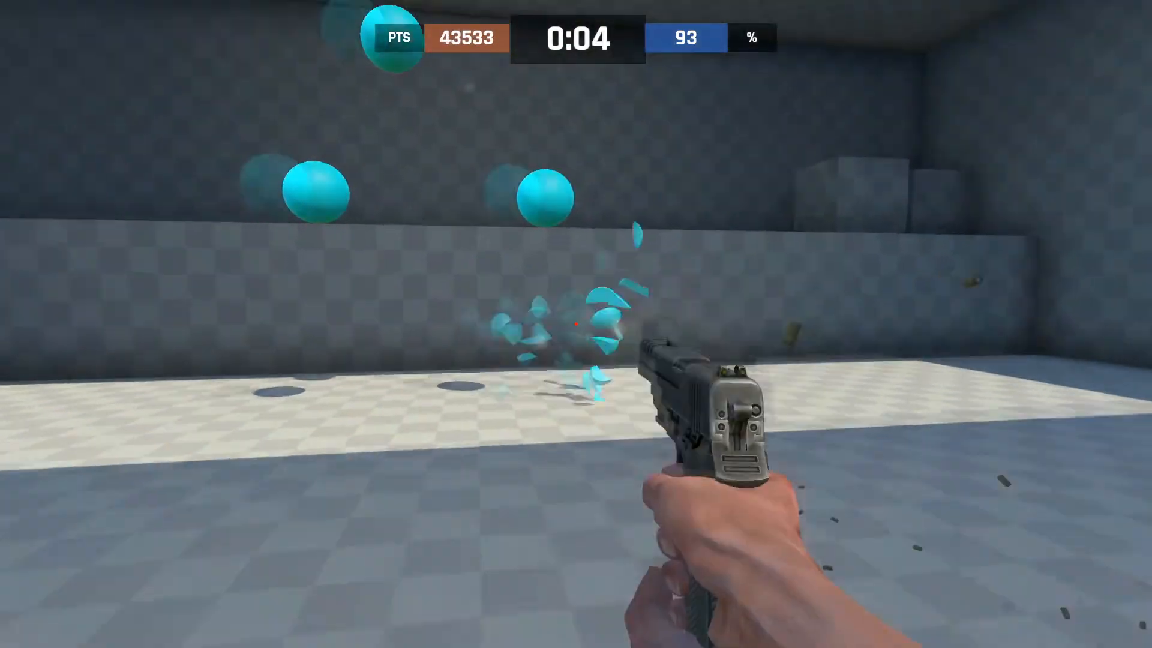
{"action": "left_click", "coordinate": [576, 323]}
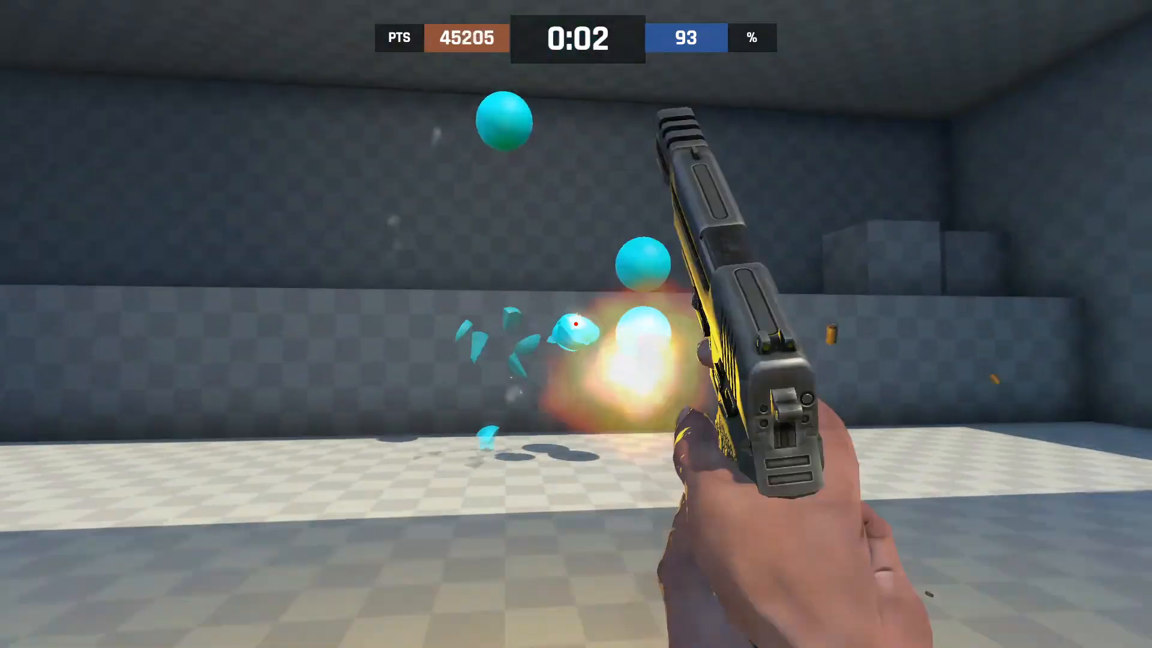
{"action": "left_click", "coordinate": [576, 326]}
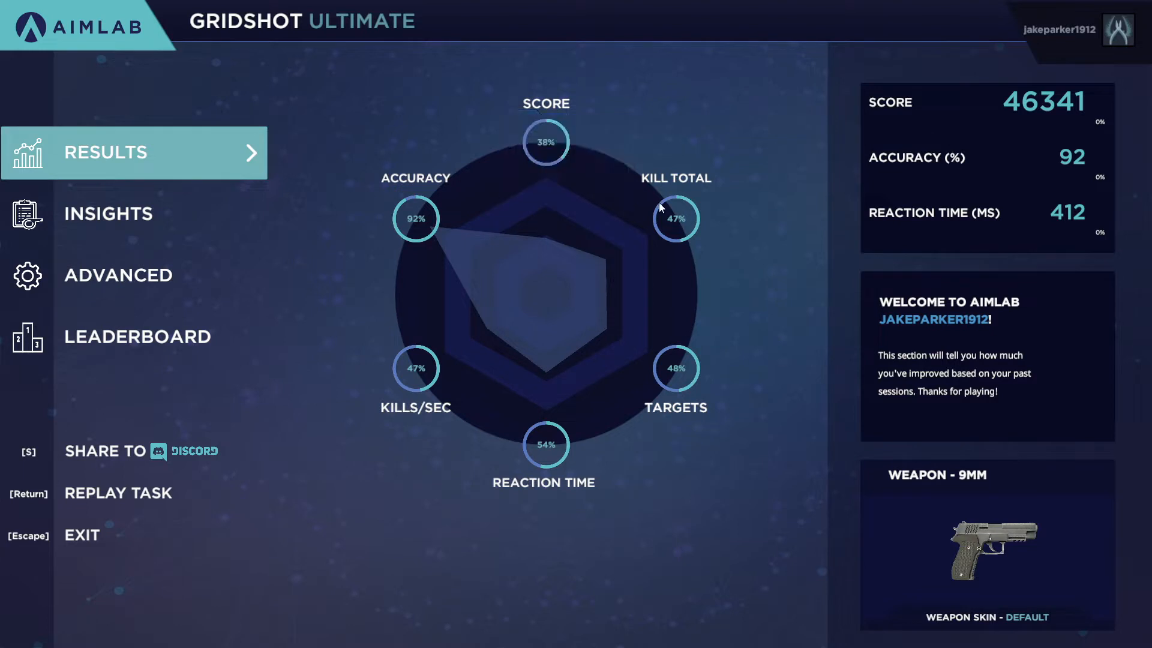
{"action": "mouse_move", "coordinate": [546, 444]}
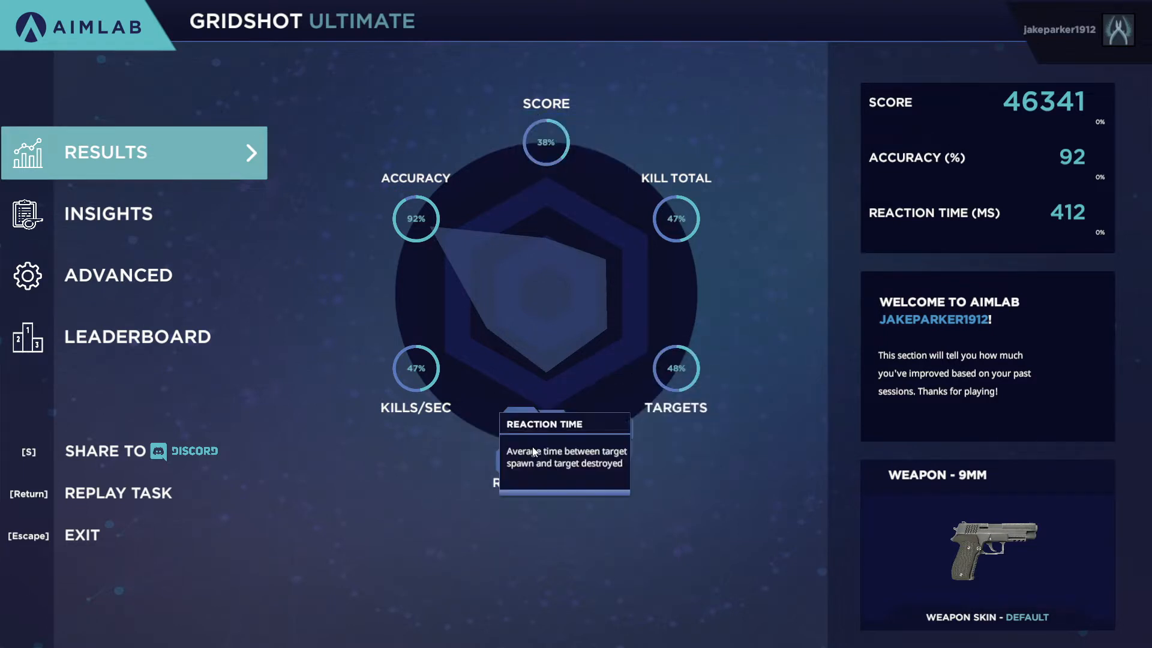
{"action": "mouse_move", "coordinate": [319, 296]}
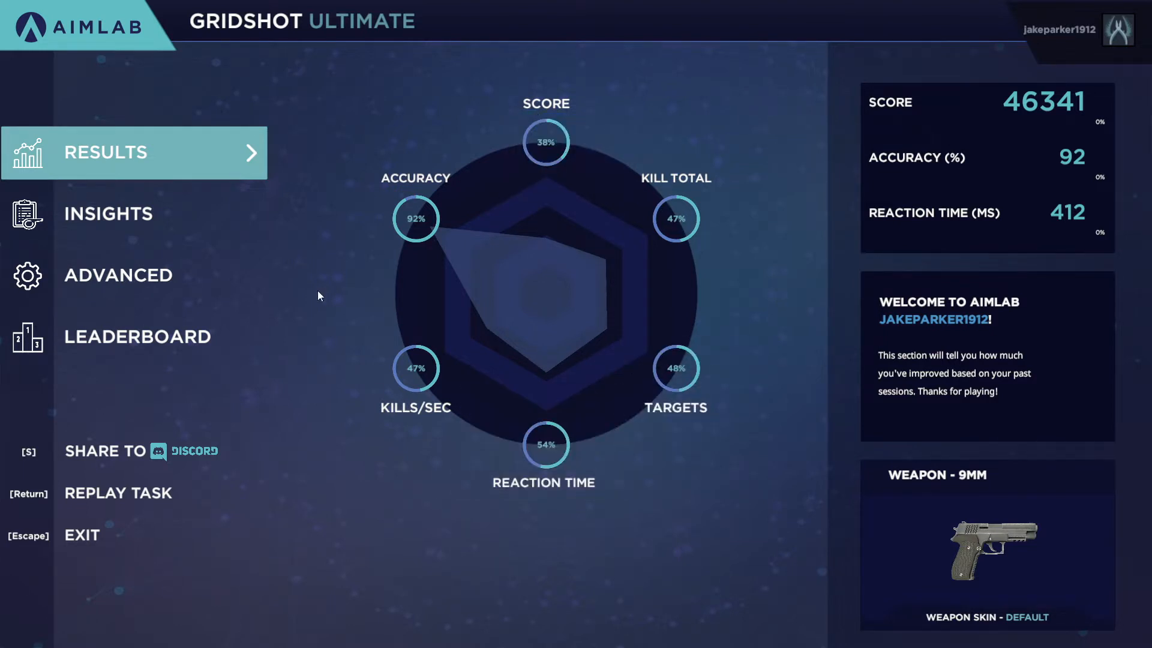
Leave the 46341-score results and bring up the game settings.
{"action": "left_click", "coordinate": [117, 492]}
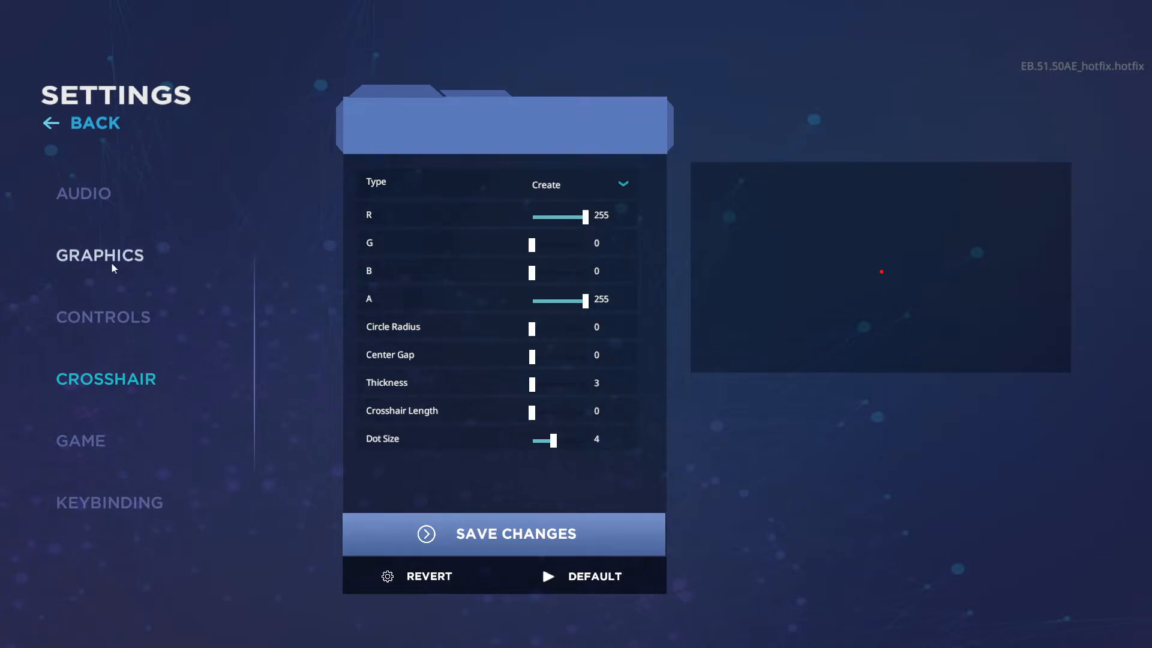
View the Graphics page, then the Game page with English language and teal targets.
{"action": "left_click", "coordinate": [99, 254]}
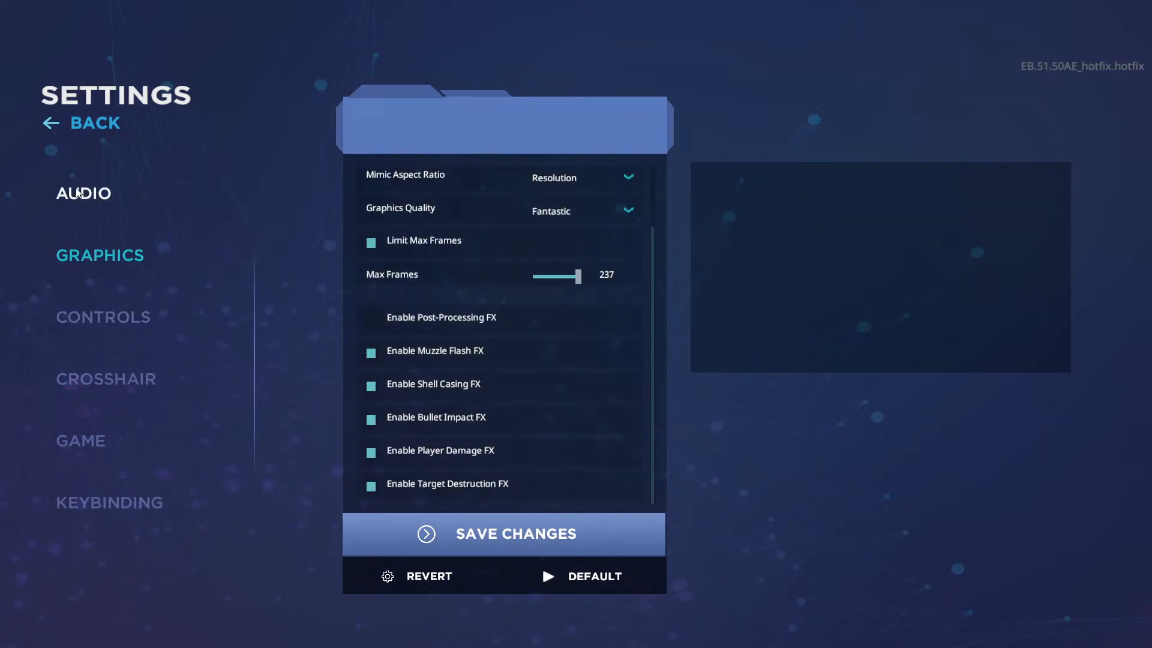
{"action": "left_click", "coordinate": [80, 441]}
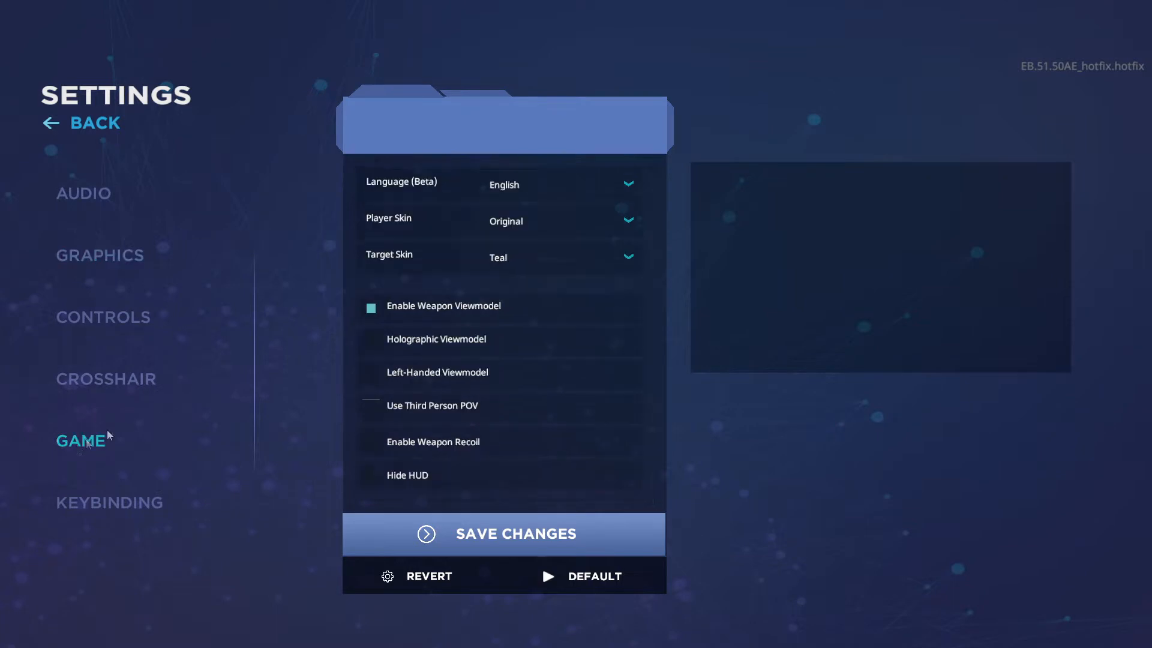
{"action": "mouse_move", "coordinate": [481, 306]}
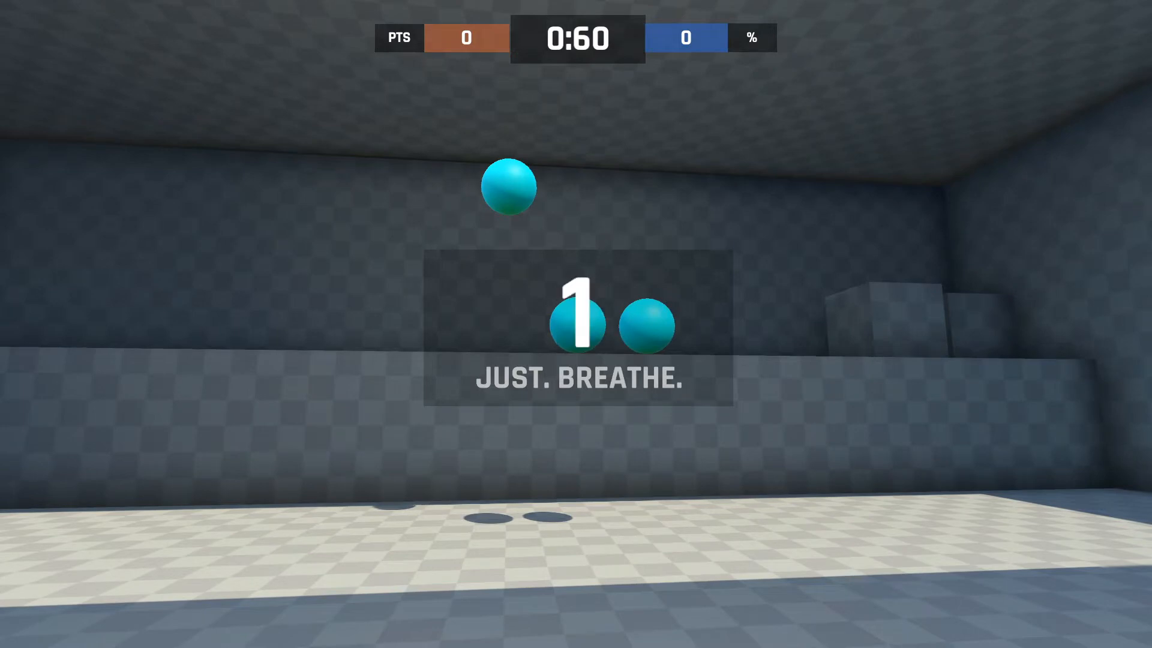
Shoot teal targets through the second round, reaching a new high score of 48993.
{"action": "left_click", "coordinate": [577, 323]}
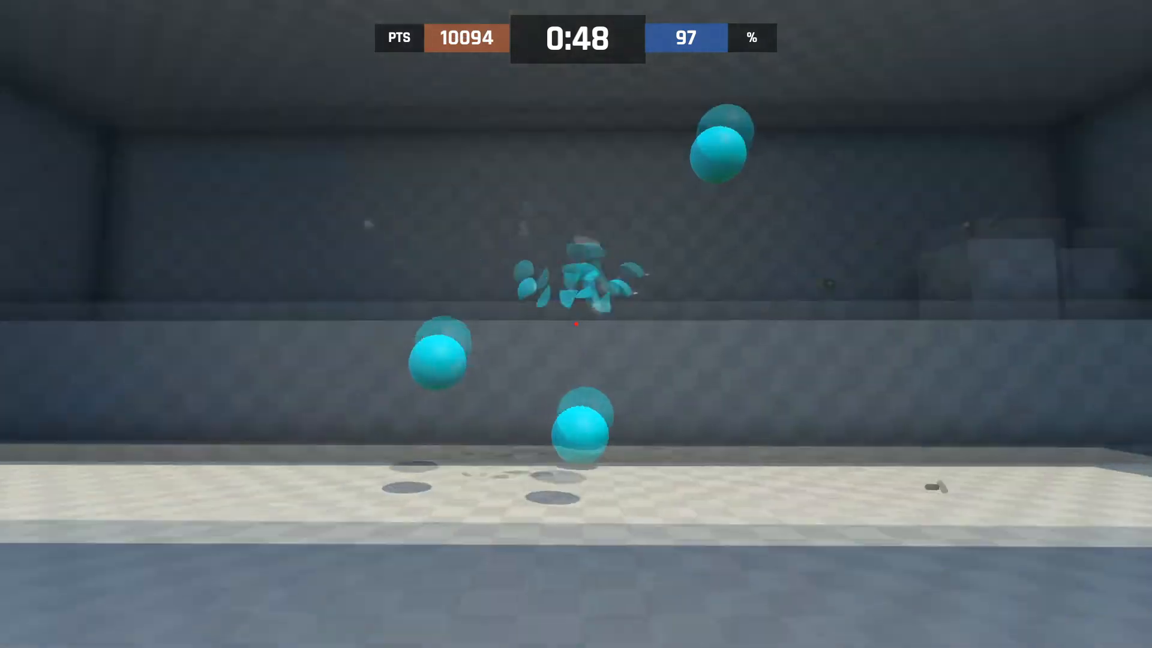
{"action": "left_click", "coordinate": [576, 324]}
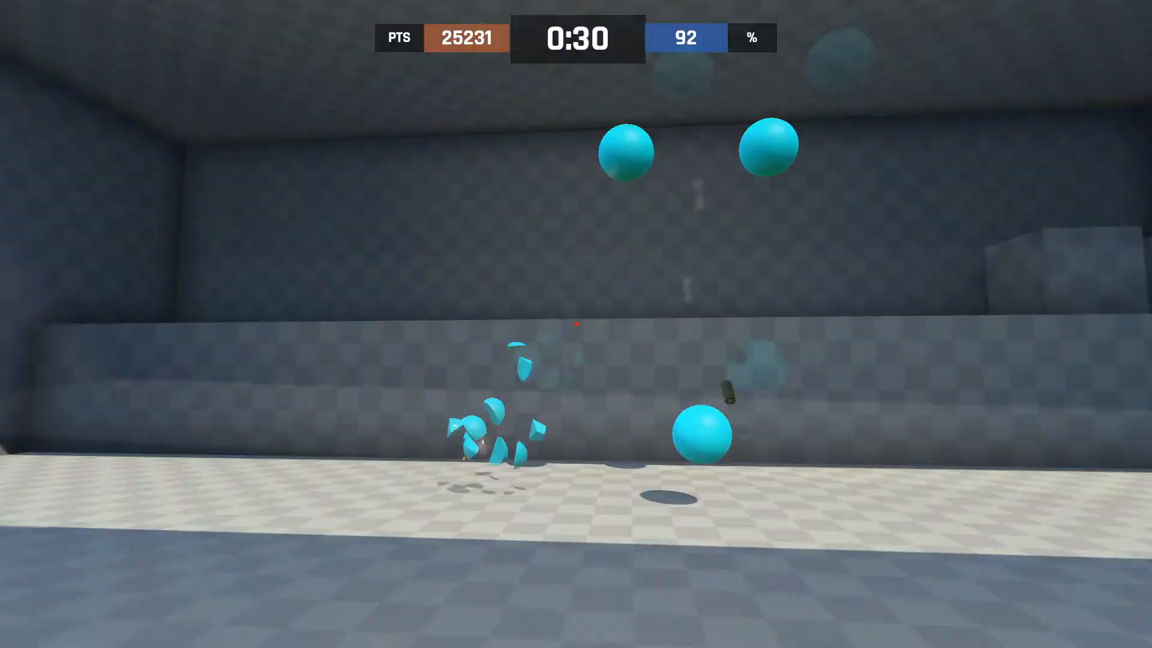
{"action": "left_click", "coordinate": [576, 324]}
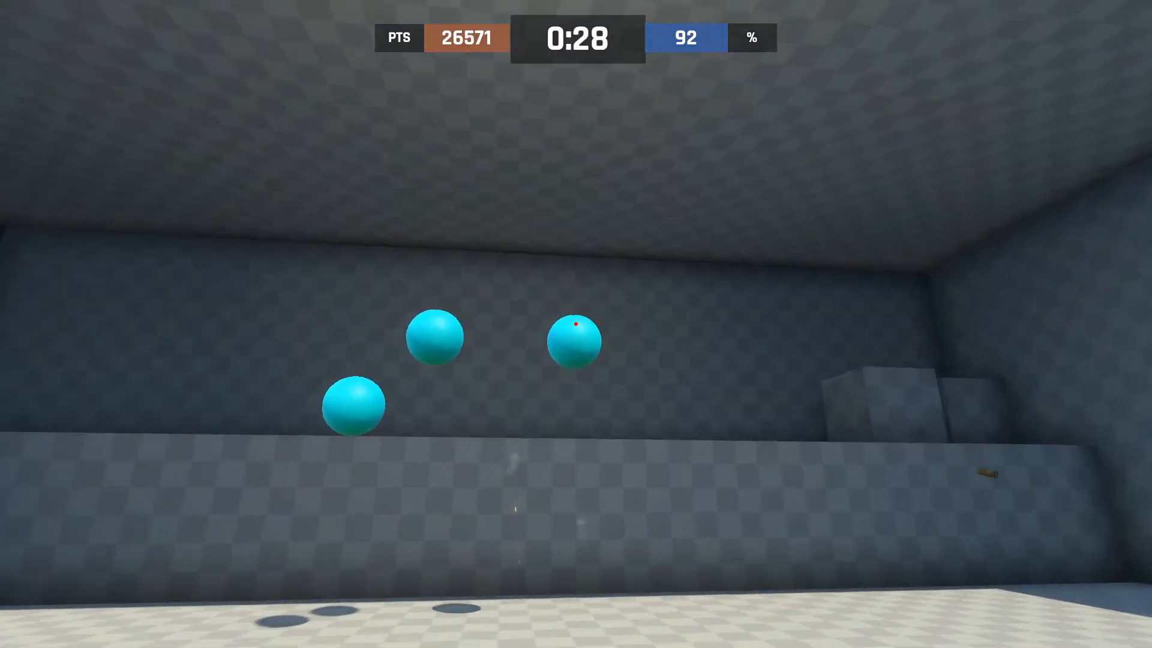
{"action": "left_click", "coordinate": [576, 325]}
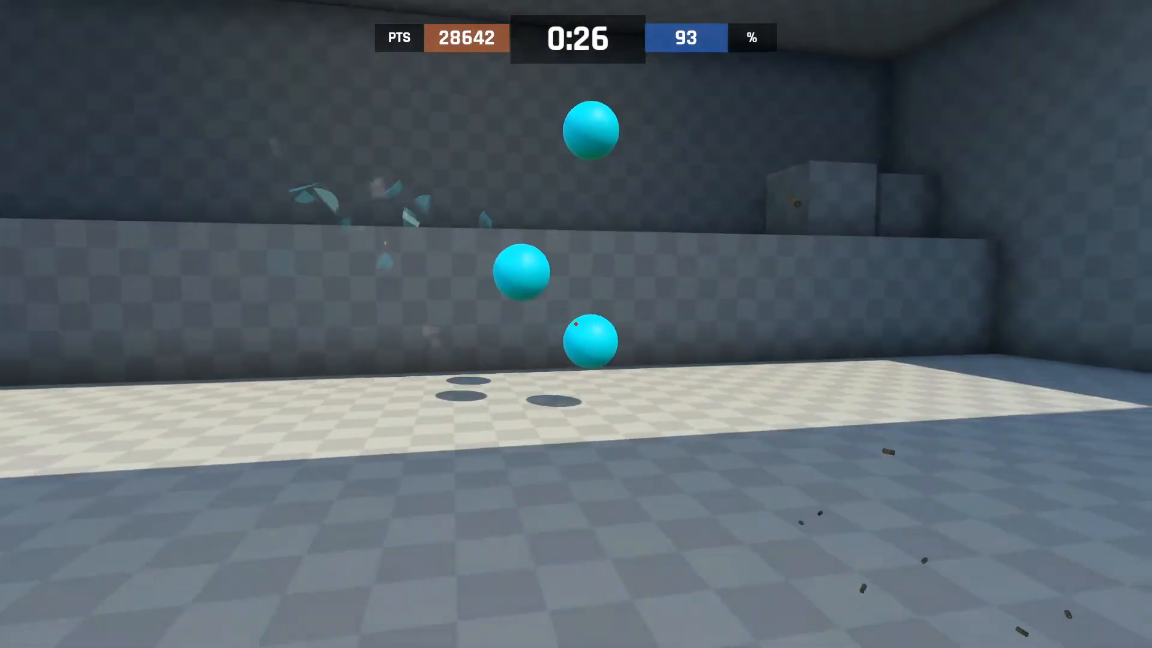
{"action": "left_click", "coordinate": [575, 324]}
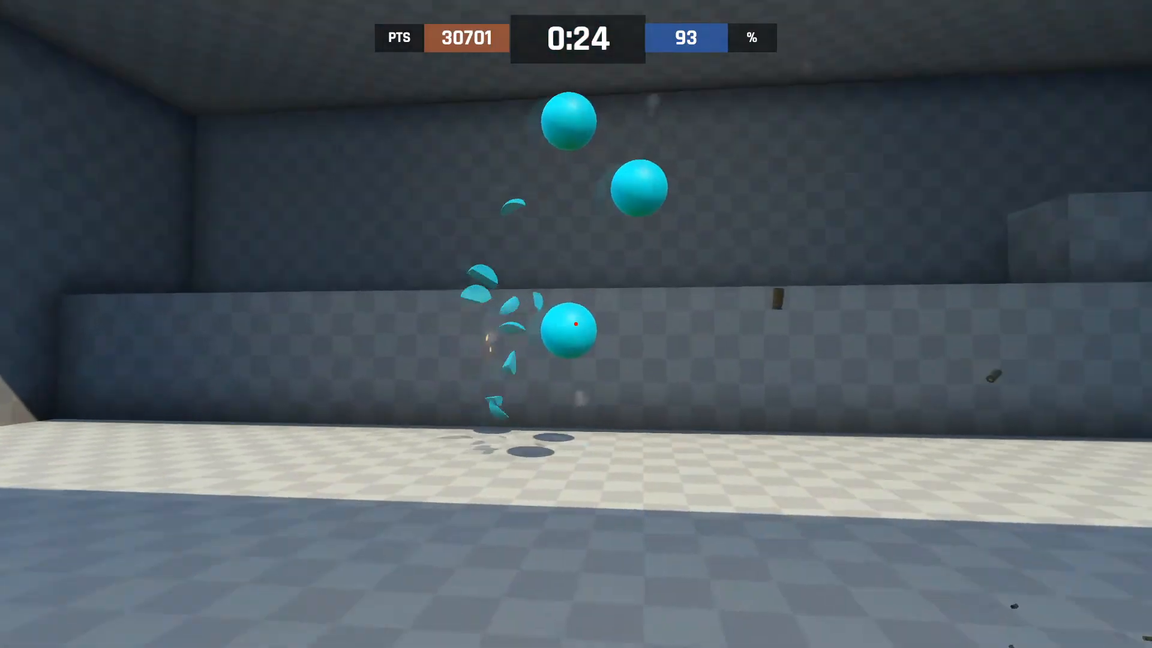
{"action": "left_click", "coordinate": [575, 326]}
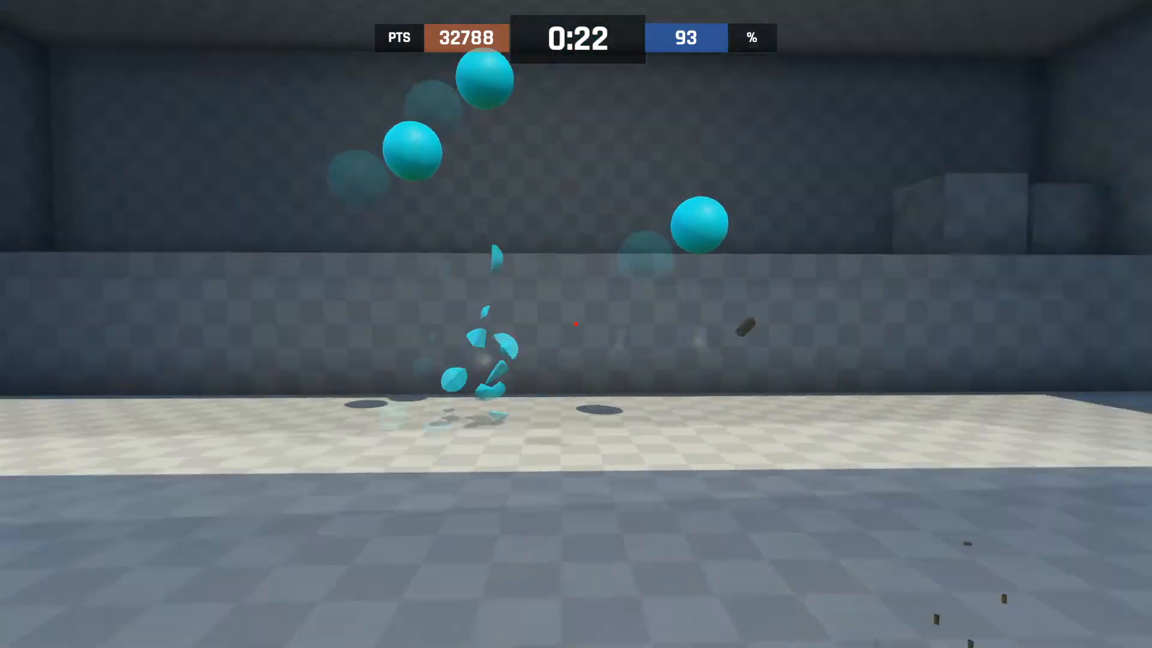
{"action": "left_click", "coordinate": [577, 325]}
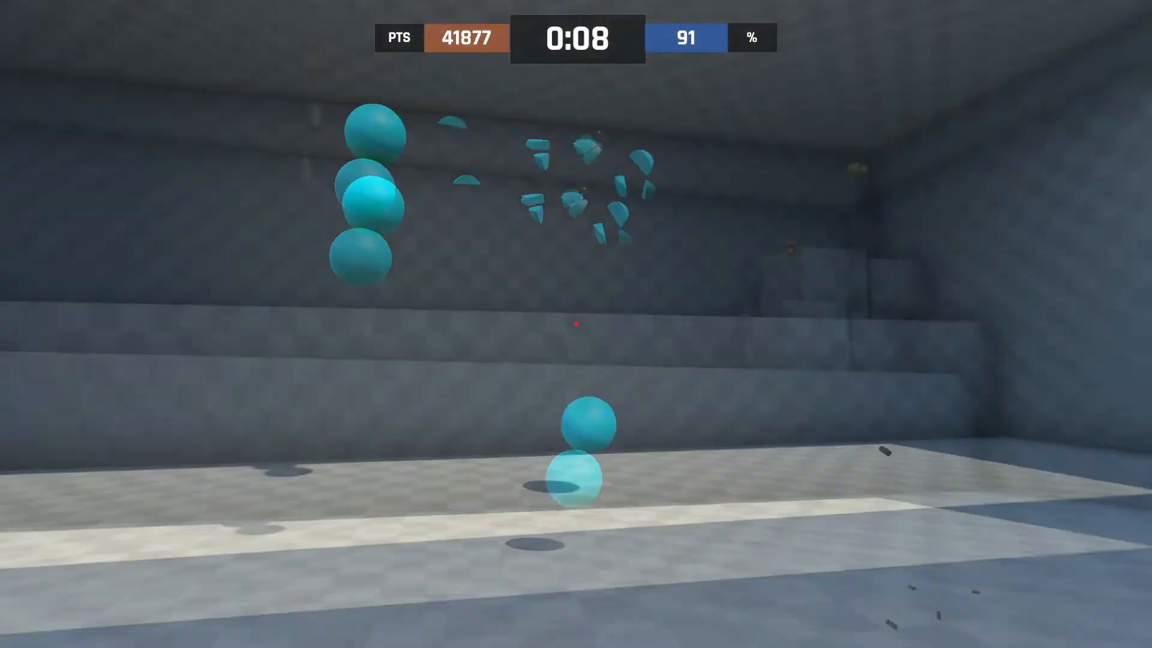
{"action": "left_click", "coordinate": [576, 324]}
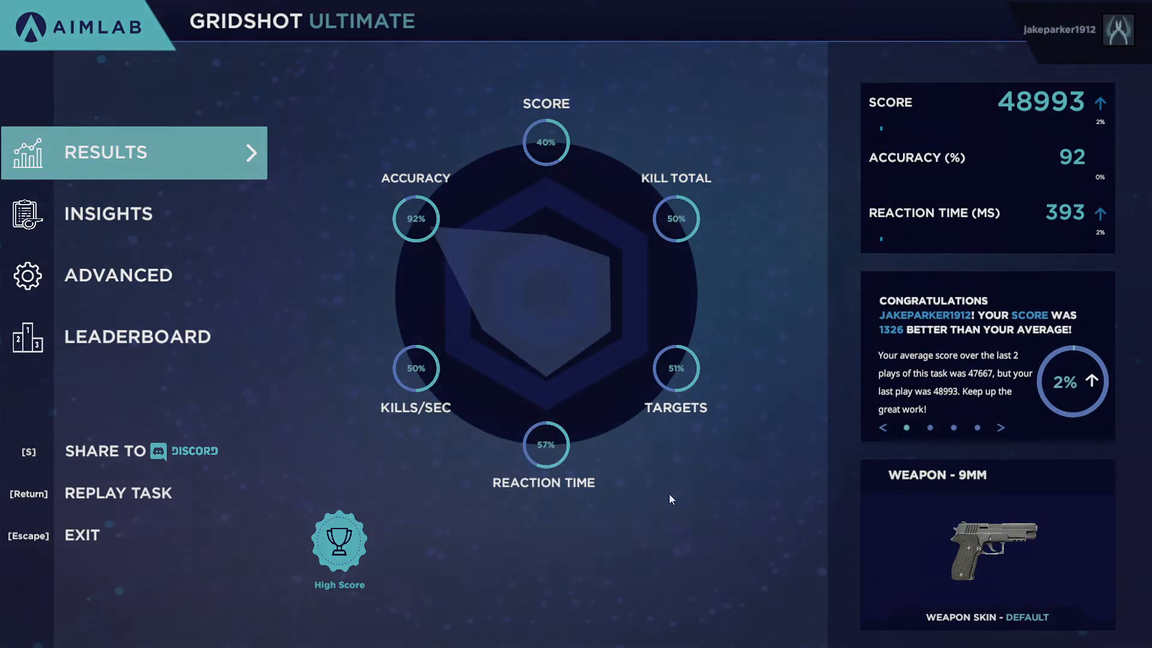
Exit the High Score results screen showing 92% accuracy and 393 ms reaction.
{"action": "left_click", "coordinate": [83, 536]}
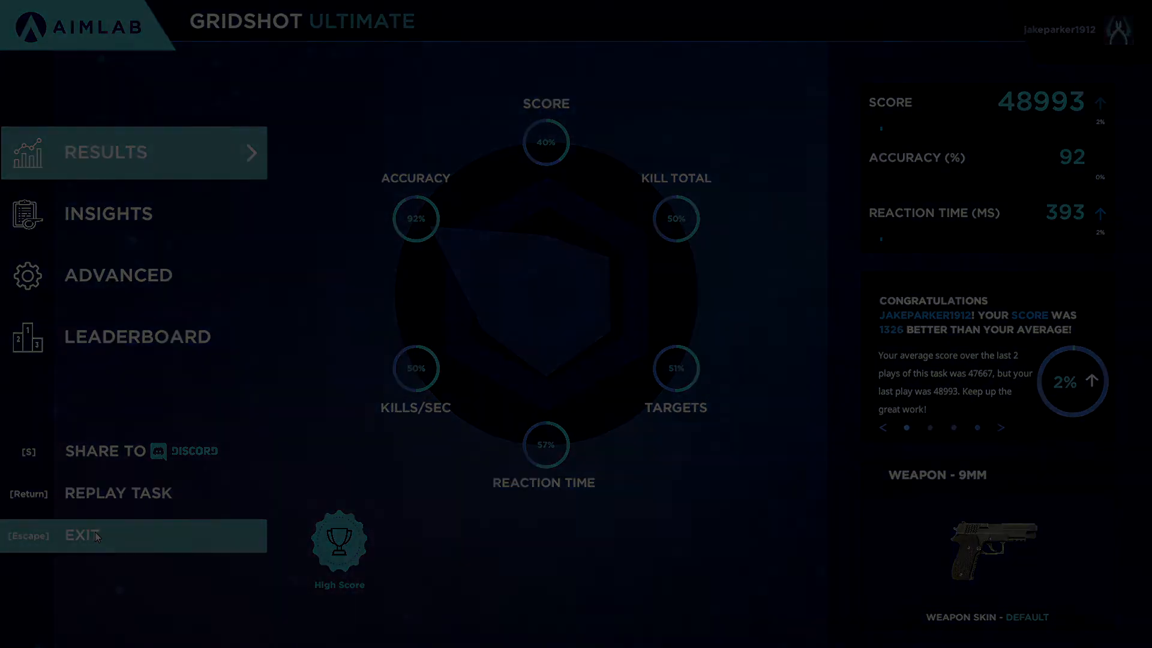